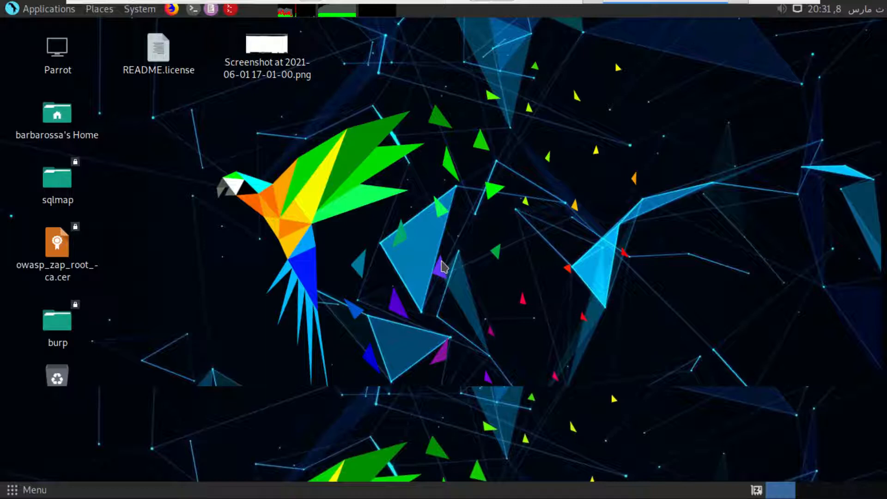
pyautogui.moveTo(434, 235)
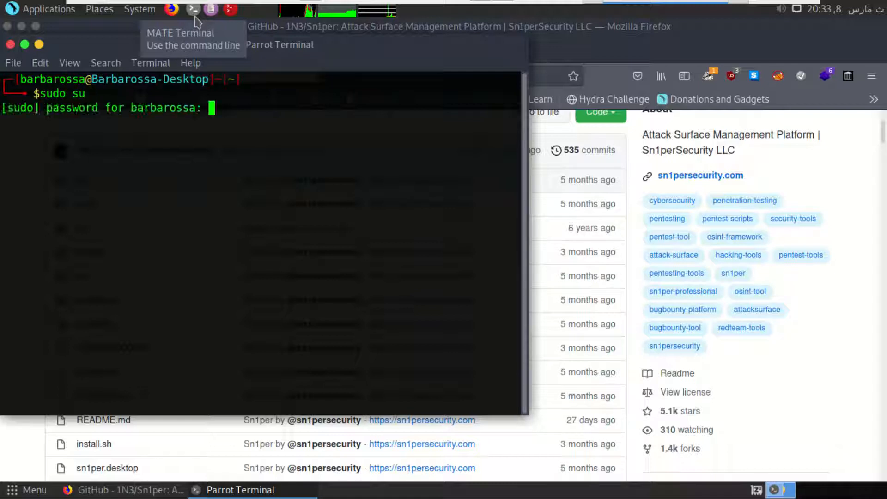
pyautogui.press('Return')
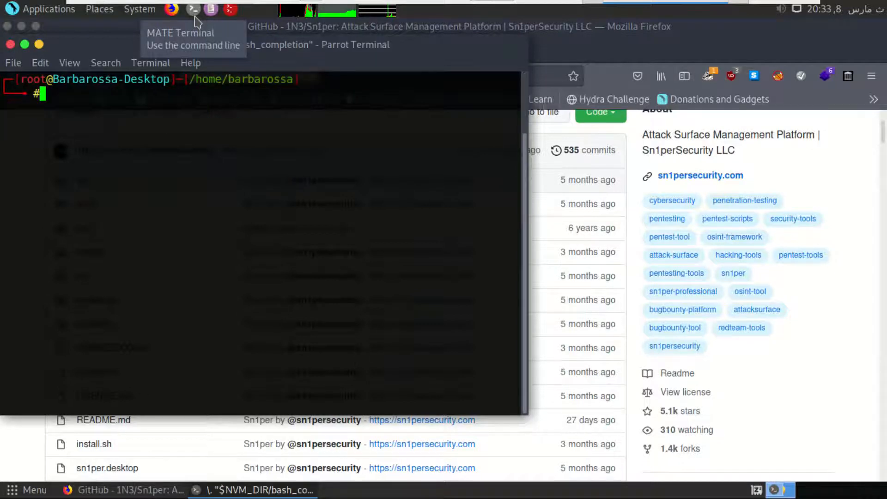
pyautogui.write('git clone')
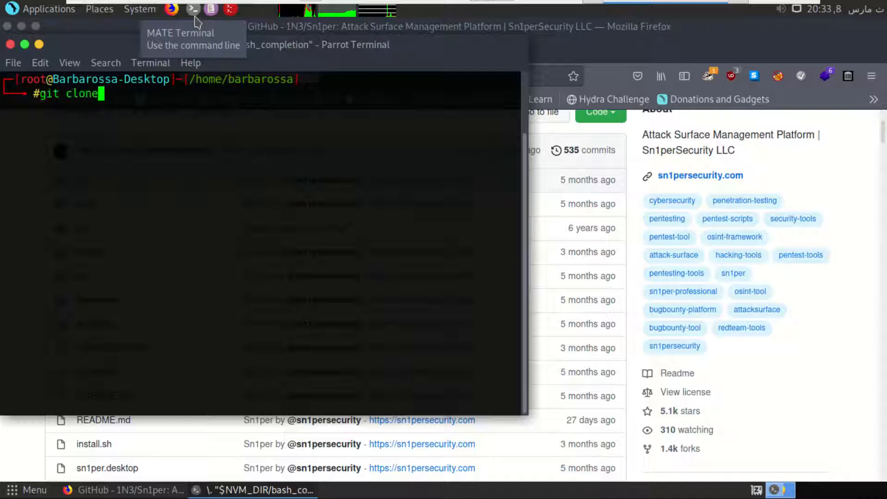
pyautogui.write('https://github.com/1N3/Sn1per')
pyautogui.write('cd')
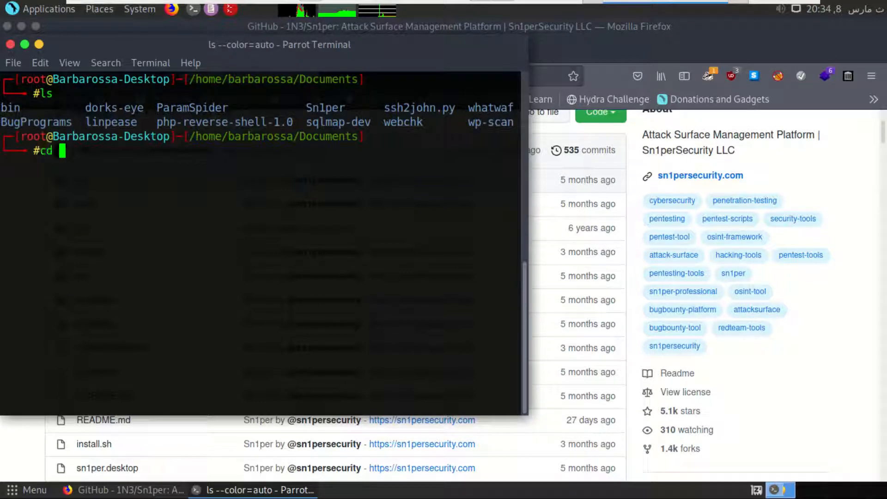
# Enter the Sn1per/ folder, discard a typed ./install.sh, and begin typing sniper
pyautogui.write('Sn1per/')
pyautogui.write('ls')
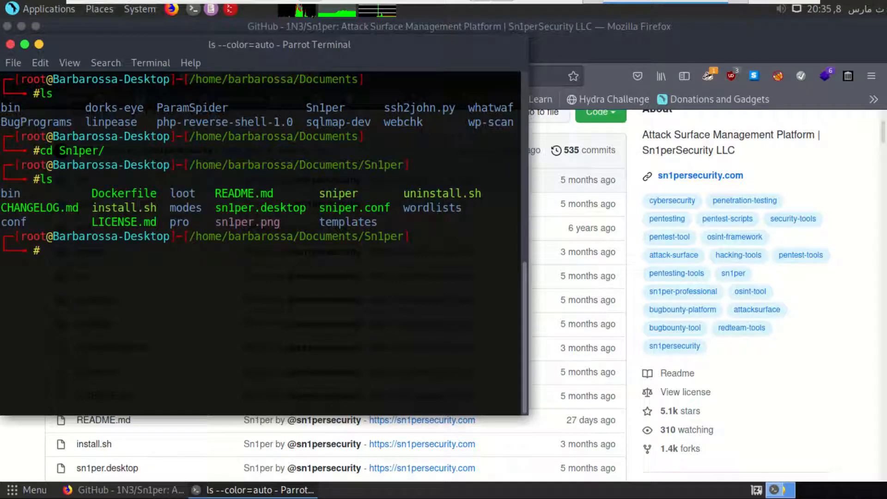
pyautogui.write('./install.sh')
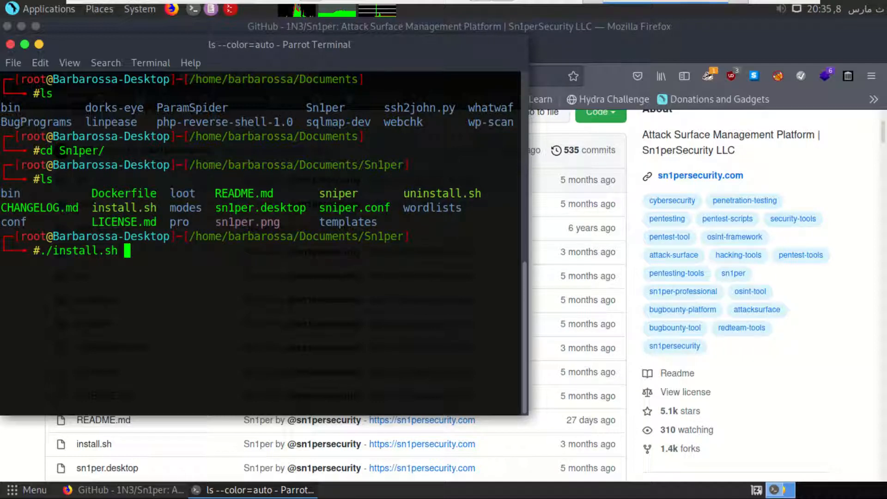
pyautogui.press('ctrl+c')
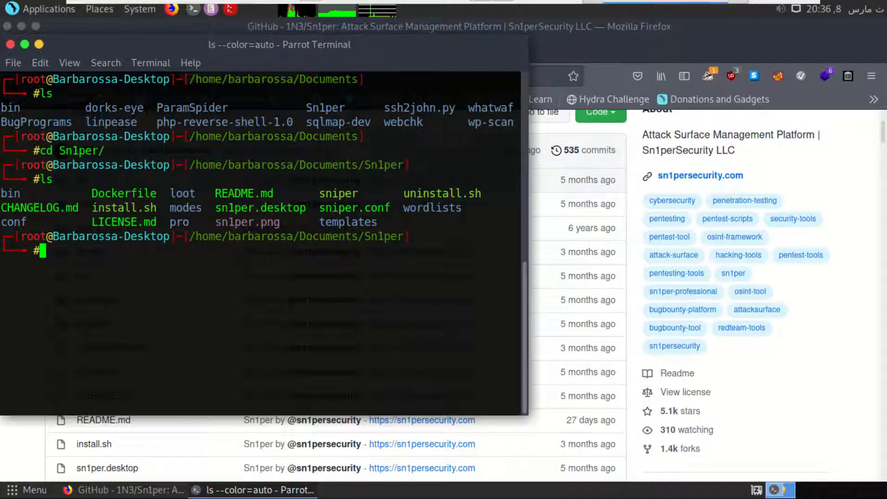
pyautogui.write('sniper')
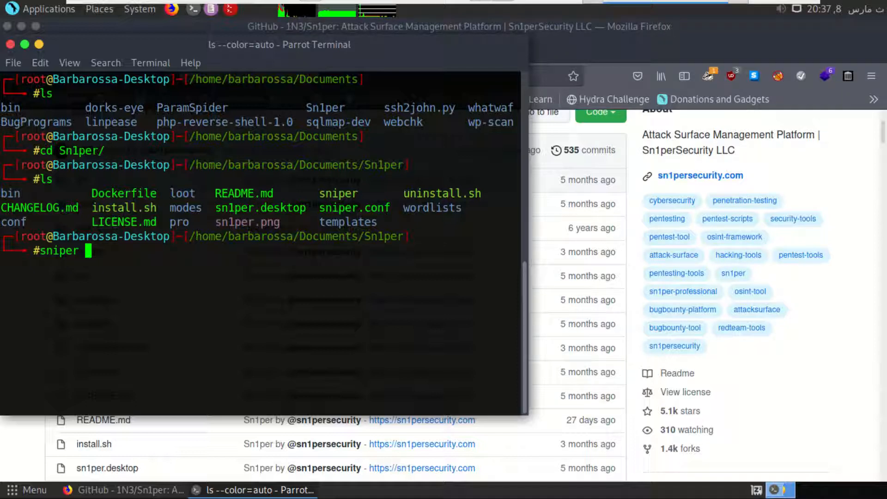
# Add the -t option with the github.com target to the sniper command
pyautogui.write('-t')
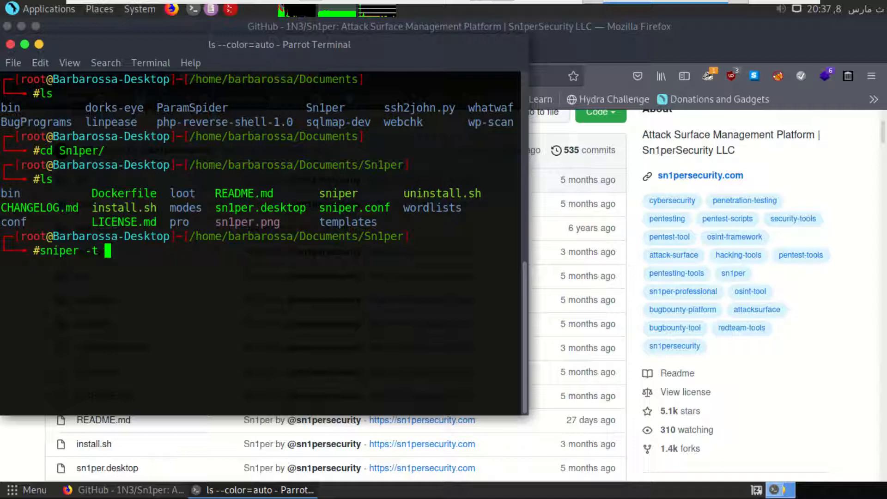
pyautogui.write('githyb')
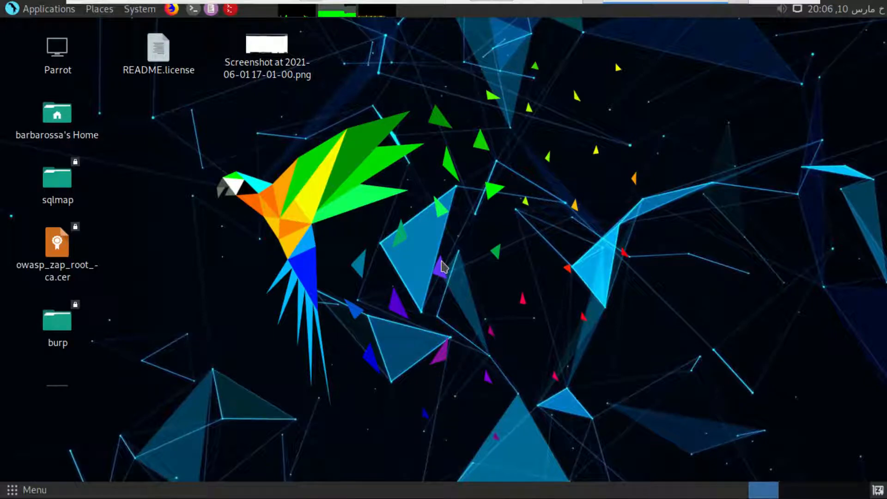
# Browse usr/share/sniper/loot/workspace/github.com/reports and open the port 80 report in Firefox
pyautogui.click(57, 113)
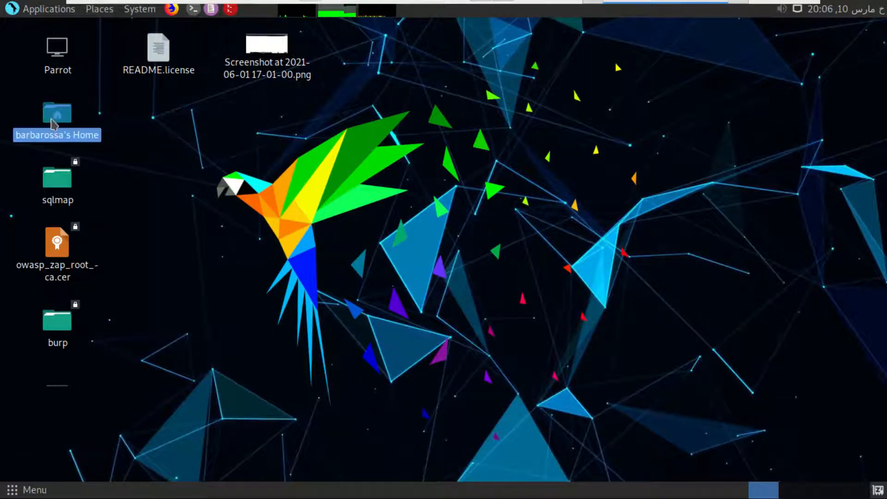
pyautogui.doubleClick(57, 113)
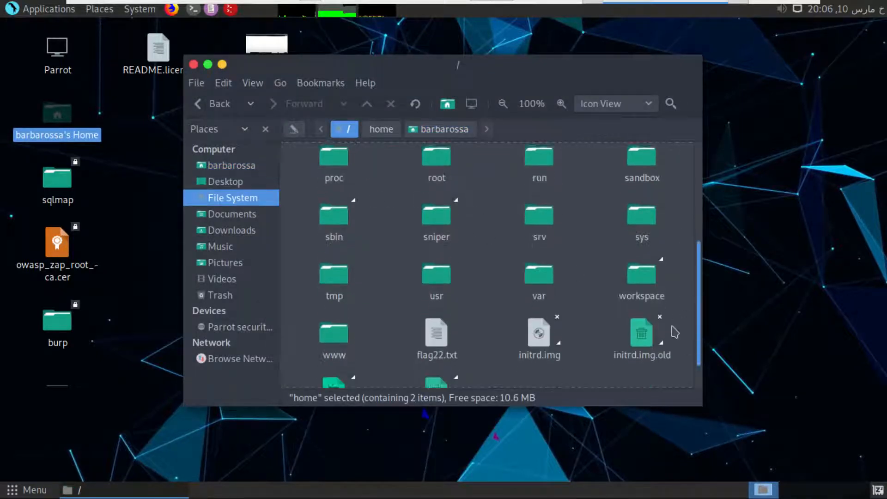
pyautogui.doubleClick(436, 274)
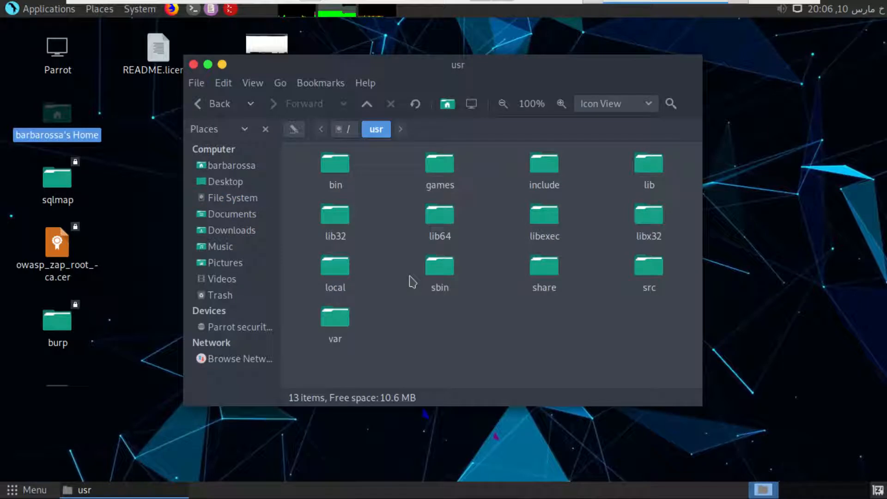
pyautogui.moveTo(408, 283)
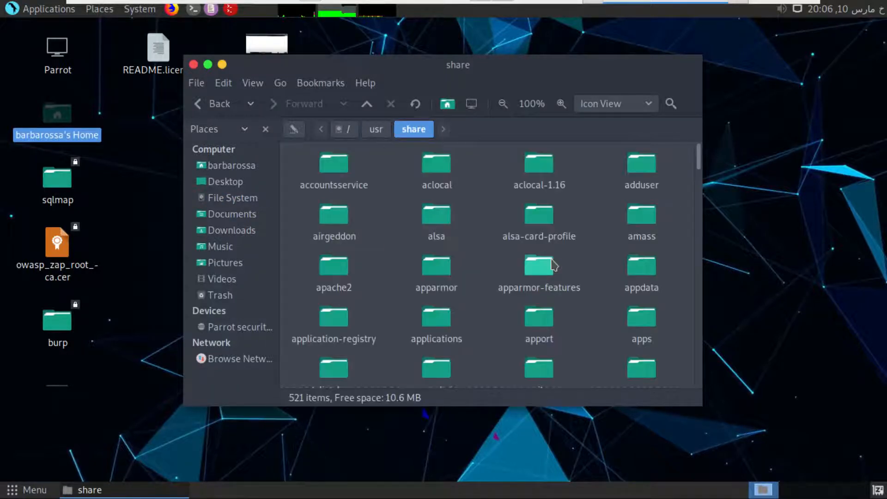
pyautogui.click(538, 267)
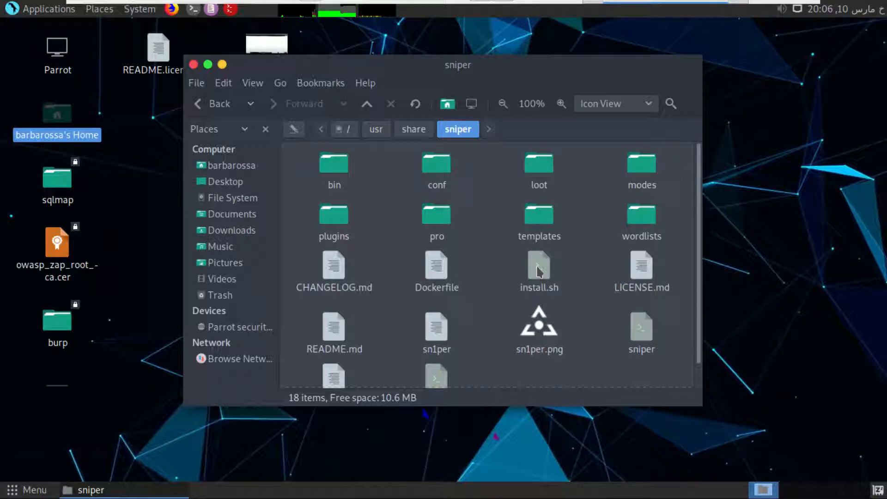
pyautogui.doubleClick(538, 163)
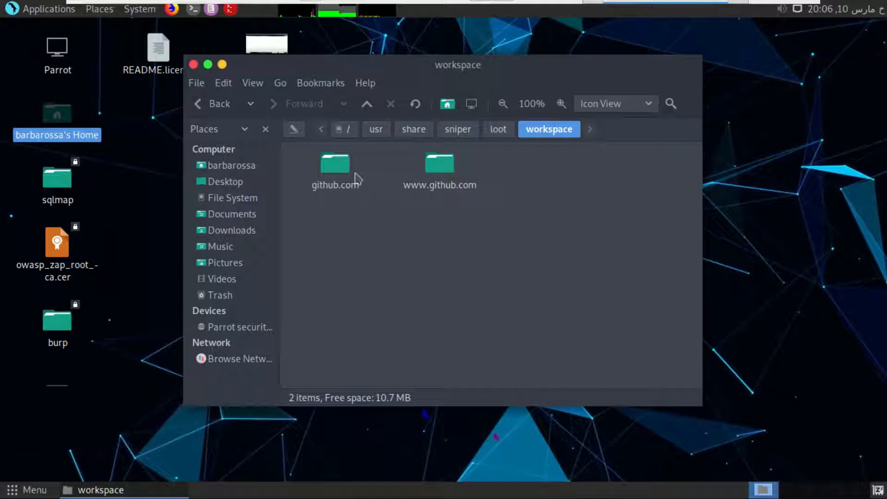
pyautogui.doubleClick(334, 162)
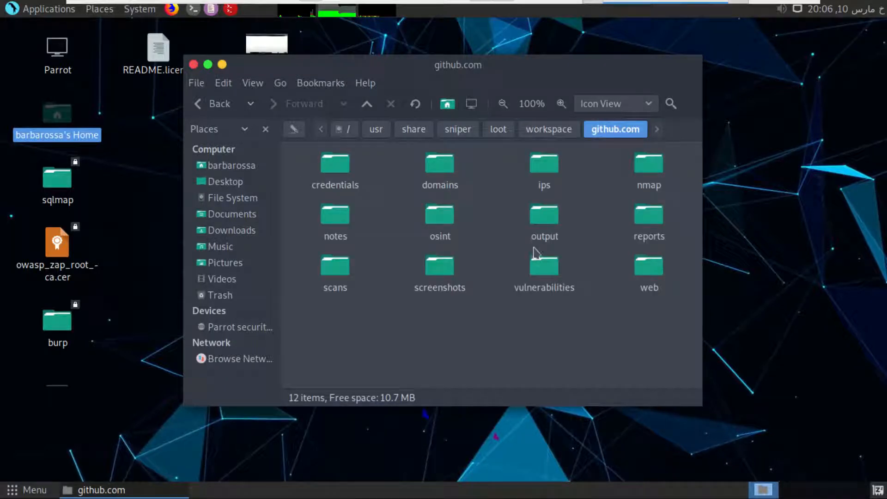
pyautogui.moveTo(522, 241)
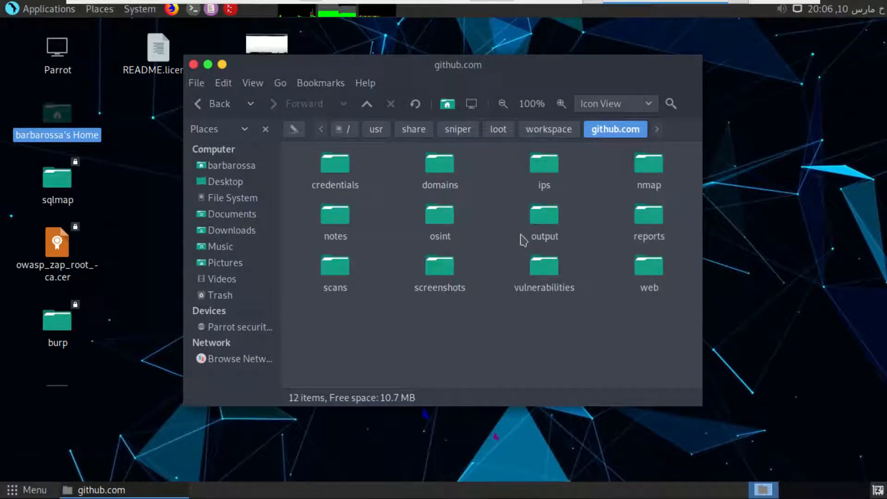
pyautogui.doubleClick(648, 213)
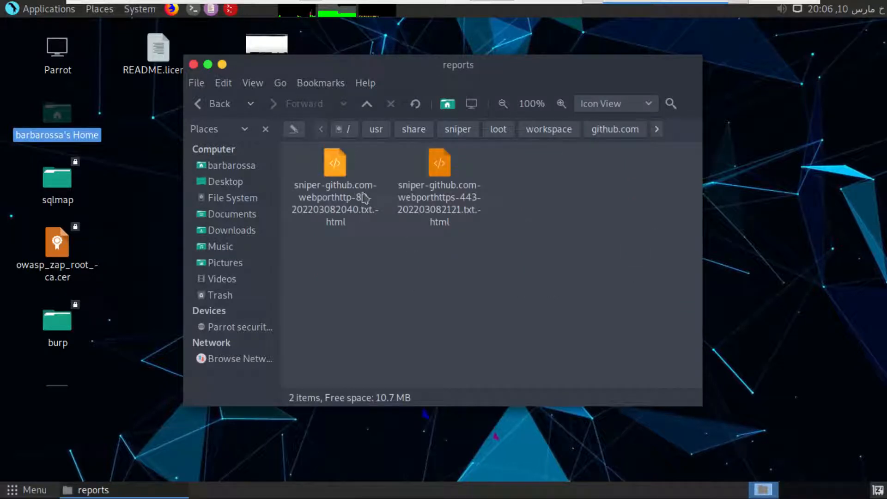
pyautogui.moveTo(462, 216)
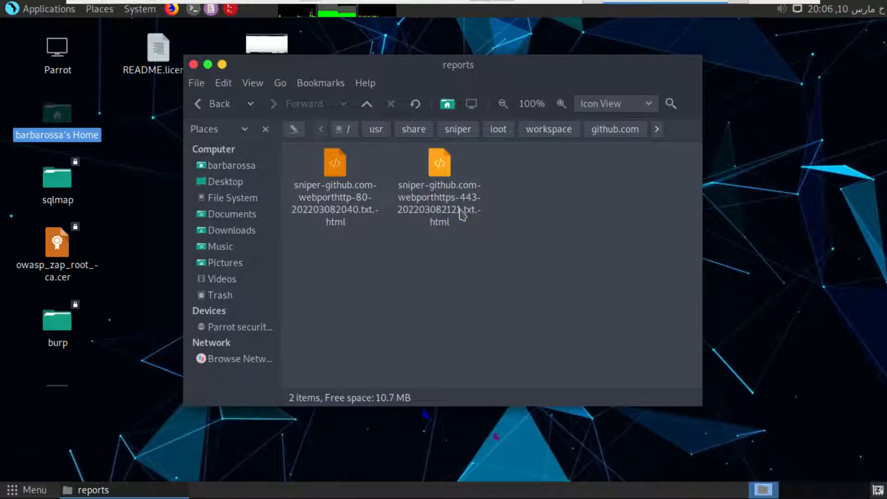
pyautogui.moveTo(456, 216)
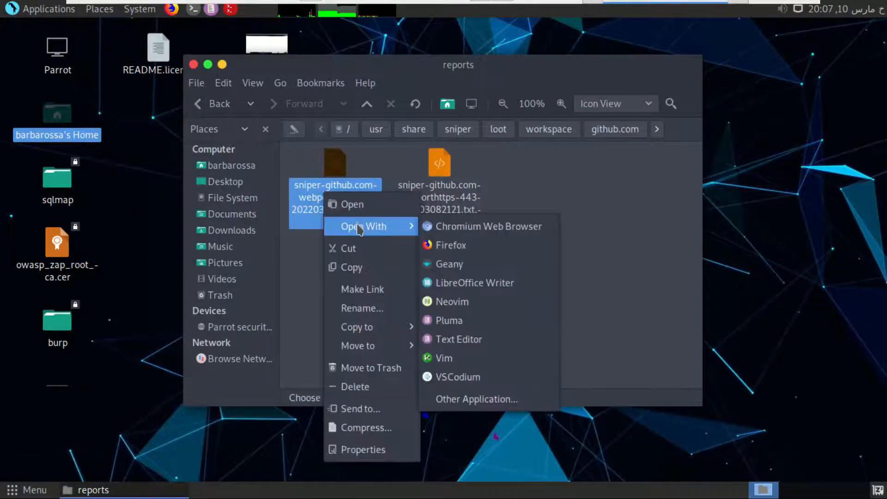
pyautogui.click(450, 246)
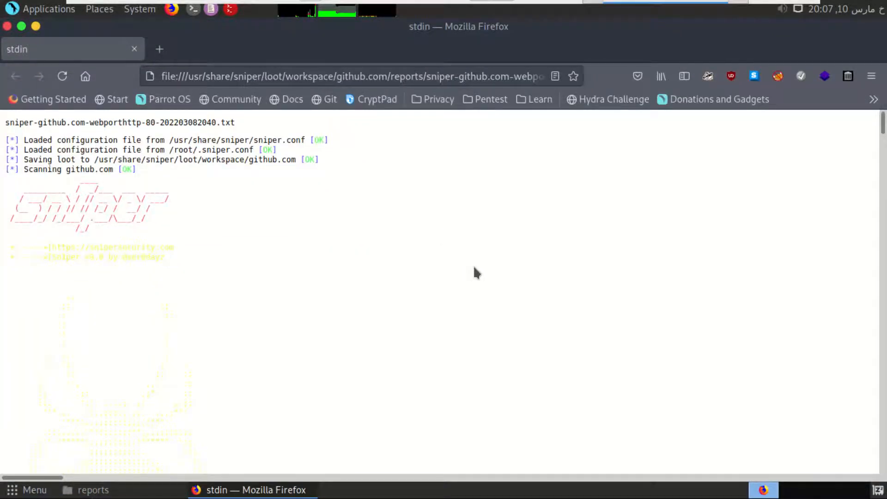
# Scroll through the report's HTTP headers, Nmap, web spider, Wayback and GUA URL sections
pyautogui.scroll(-3)
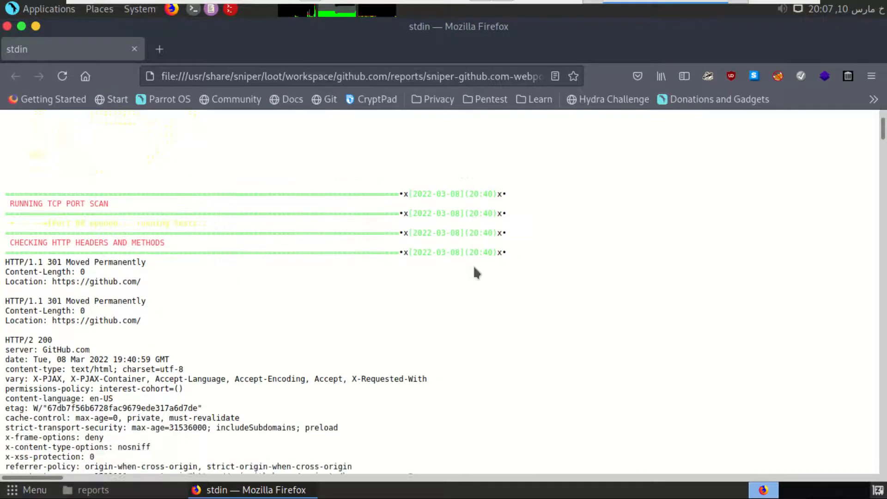
pyautogui.scroll(-3)
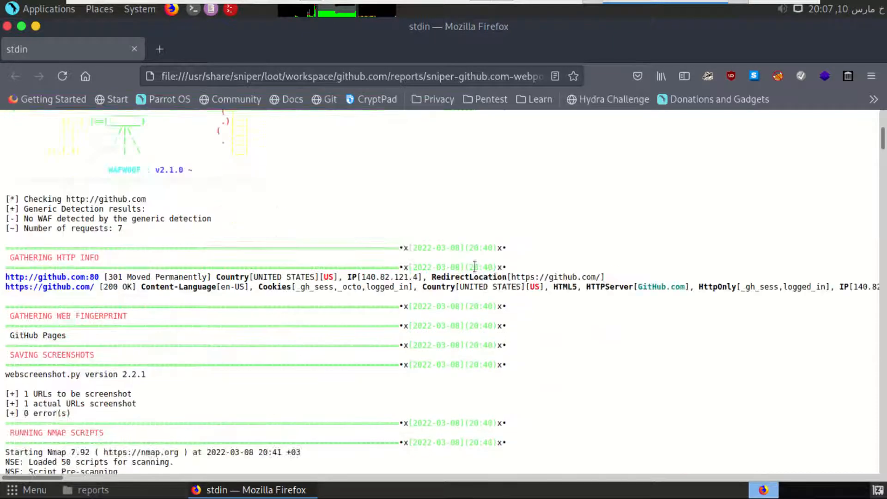
pyautogui.scroll(-3)
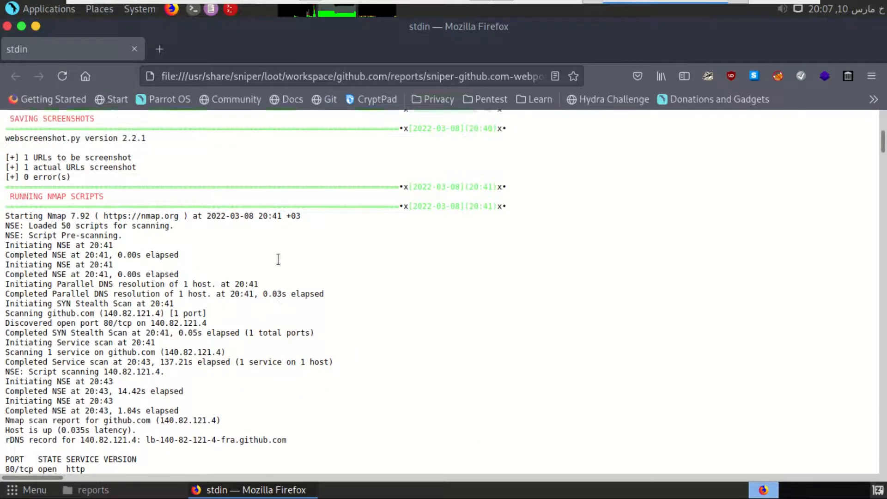
pyautogui.scroll(-3)
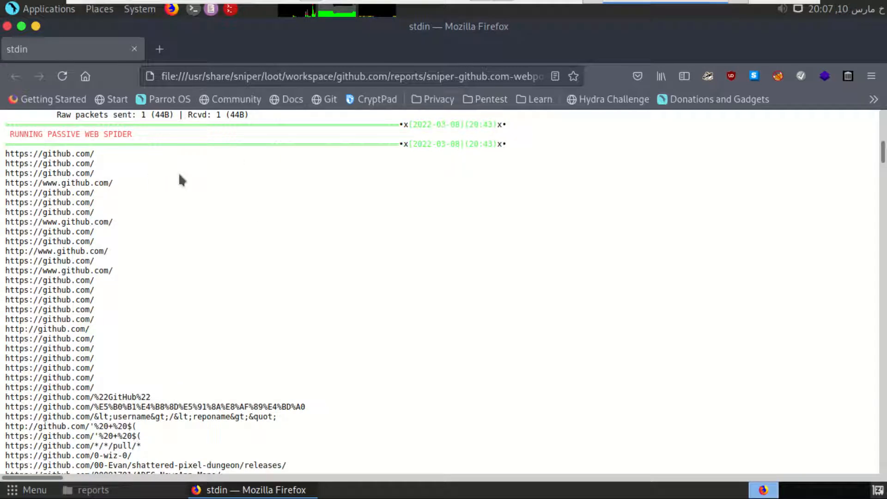
pyautogui.moveTo(250, 259)
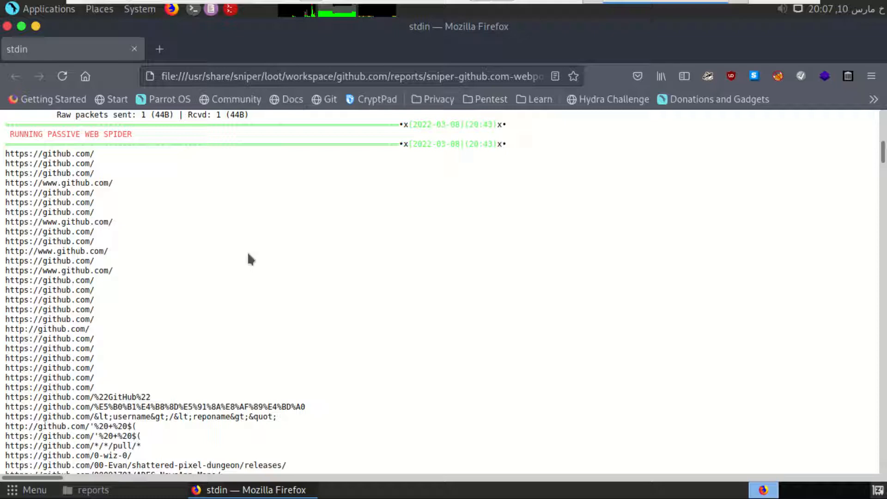
pyautogui.scroll(-3)
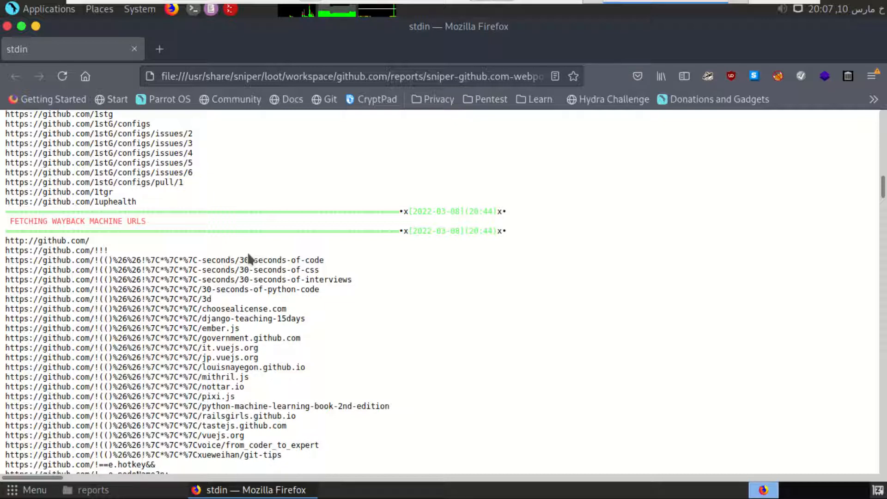
pyautogui.scroll(-3)
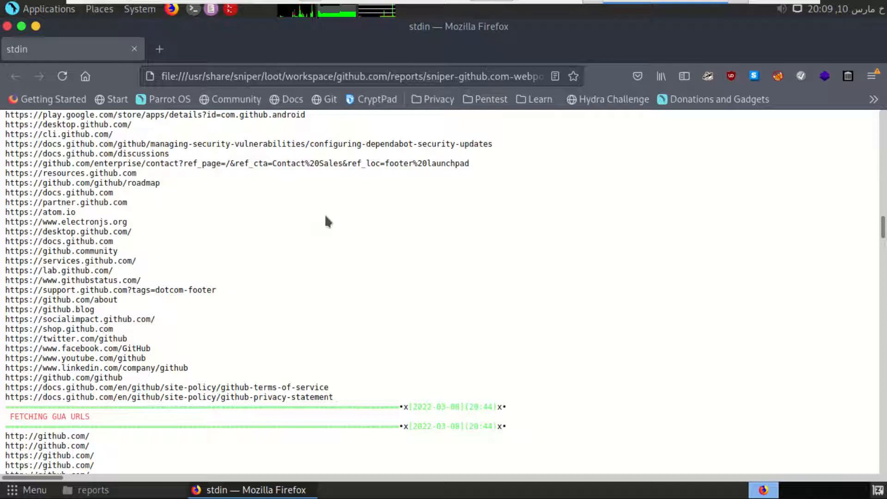
pyautogui.moveTo(322, 251)
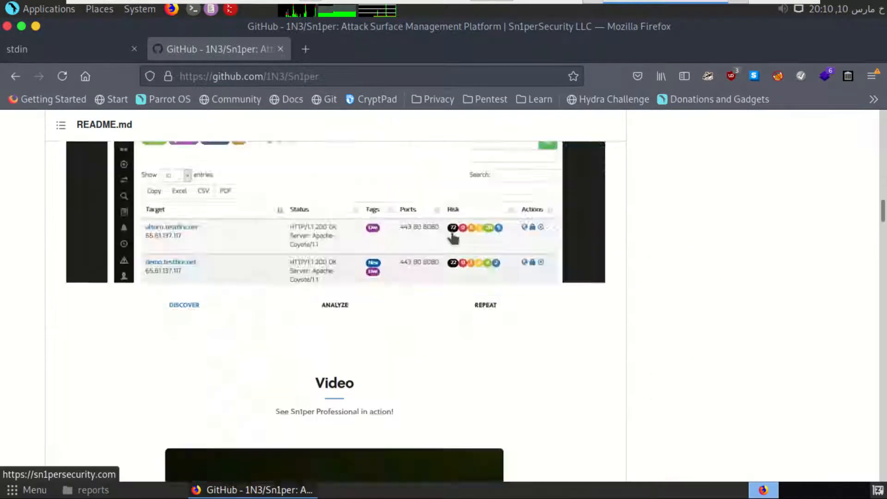
# Scroll the Sn1per README down toward the MODES section
pyautogui.scroll(-3)
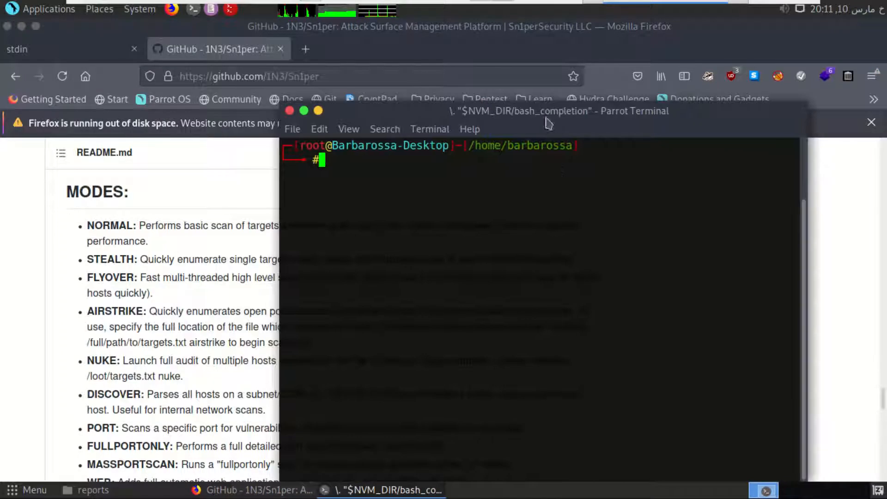
pyautogui.write('sniper -t www.github.com')
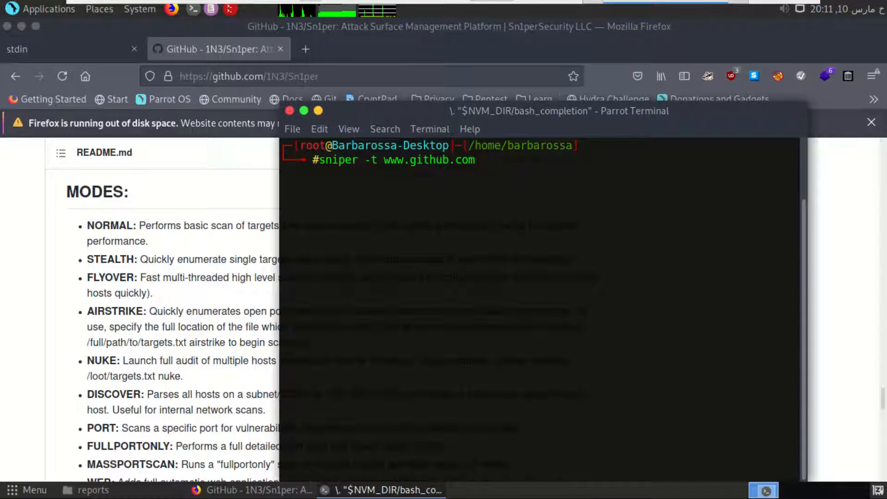
pyautogui.write('-m')
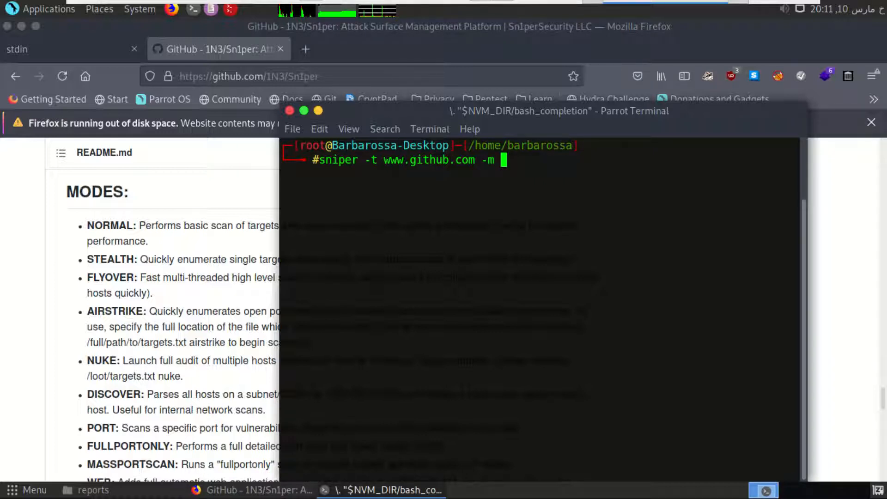
pyautogui.write('stealth')
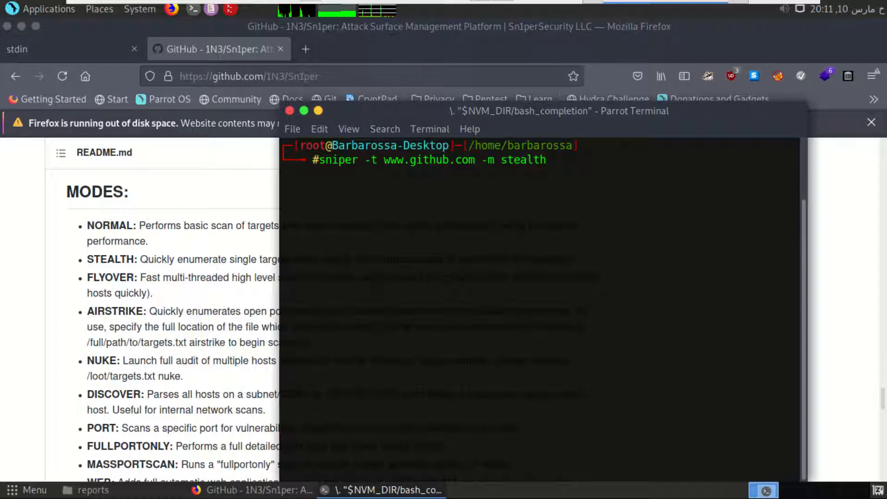
pyautogui.write('-o')
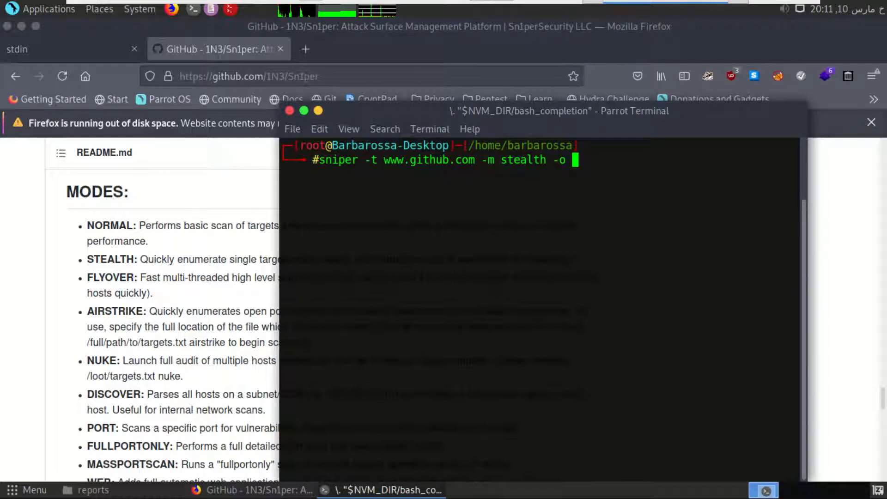
pyautogui.write('-r')
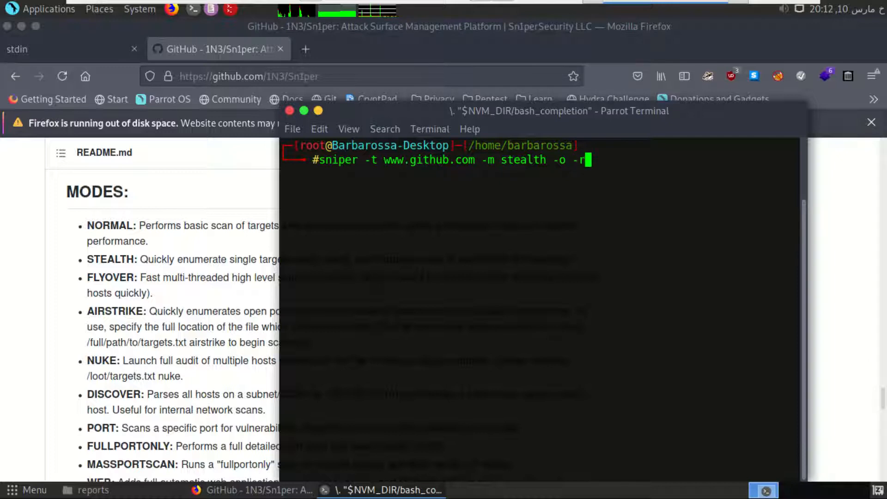
pyautogui.write('e')
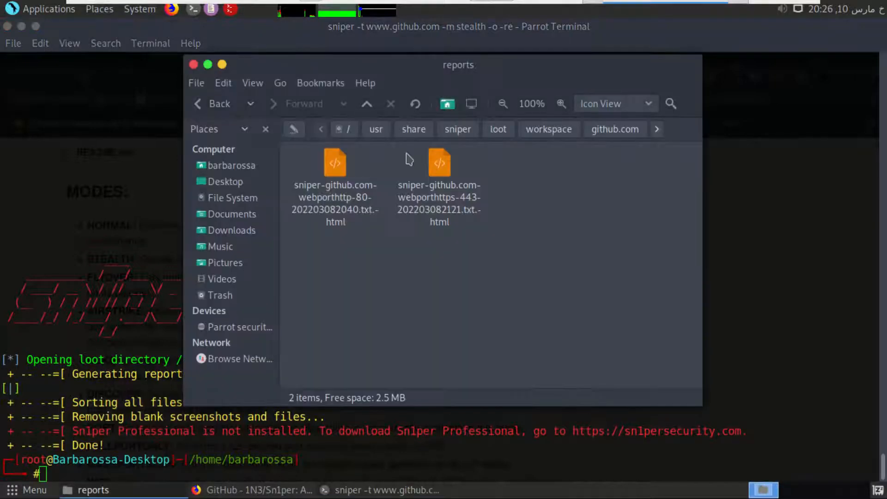
pyautogui.click(549, 129)
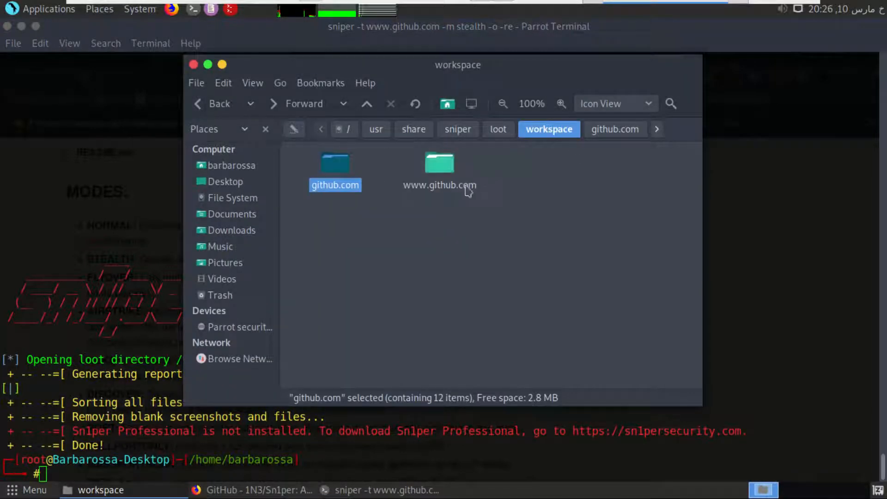
pyautogui.doubleClick(440, 162)
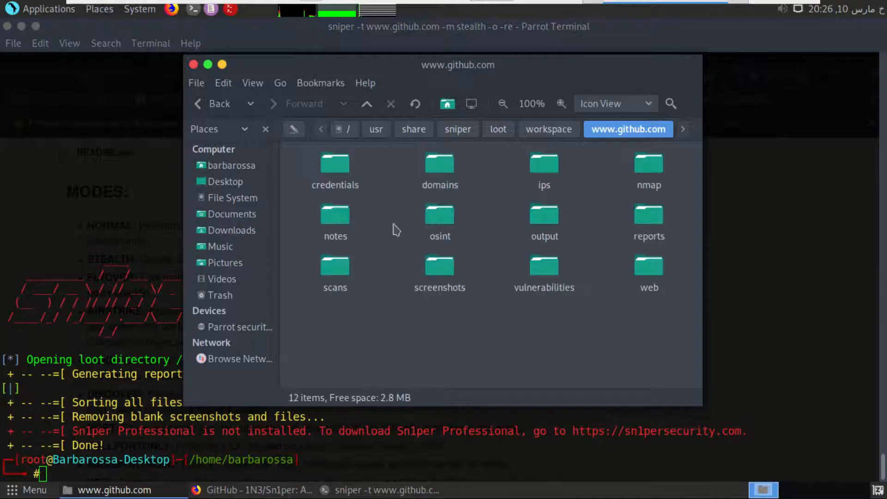
pyautogui.doubleClick(649, 215)
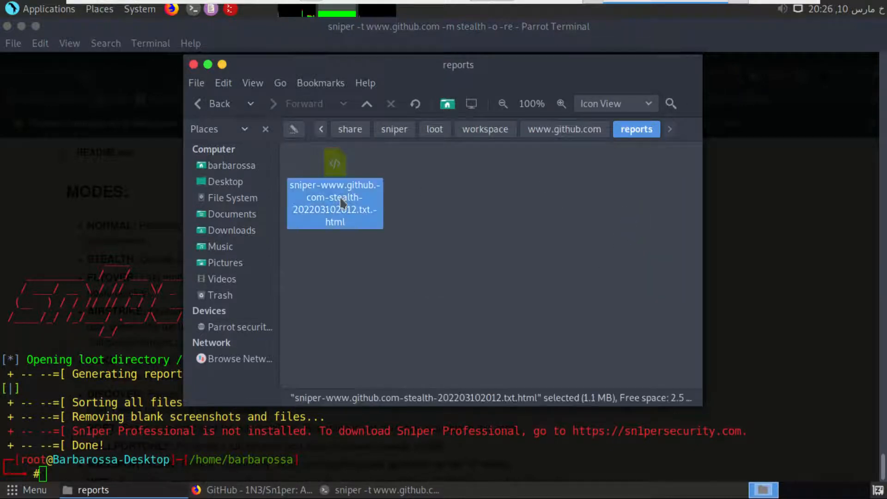
pyautogui.doubleClick(335, 203)
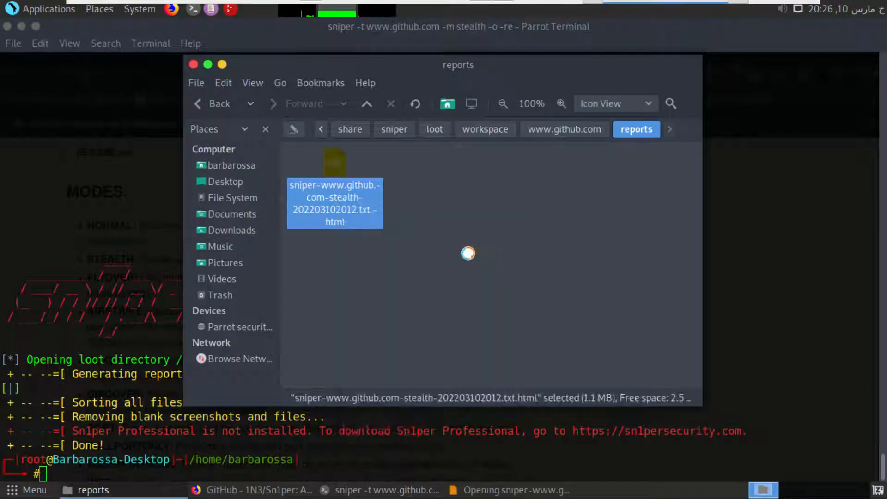
pyautogui.doubleClick(335, 203)
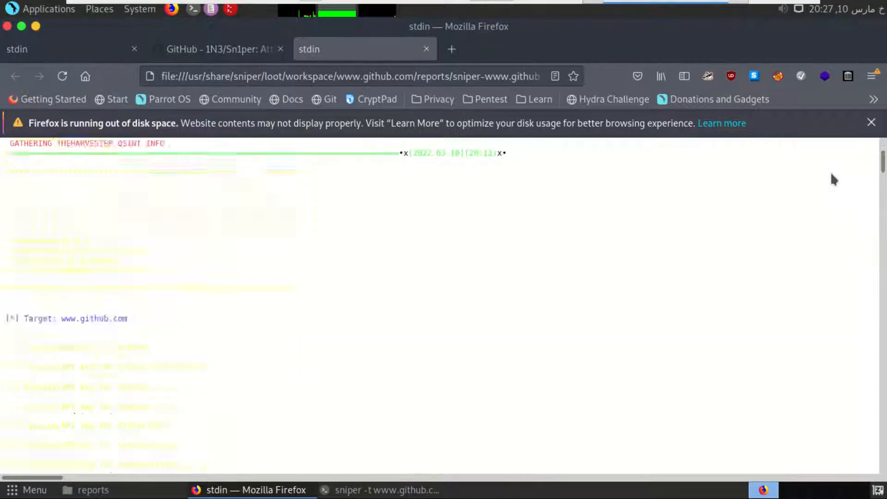
pyautogui.scroll(-3)
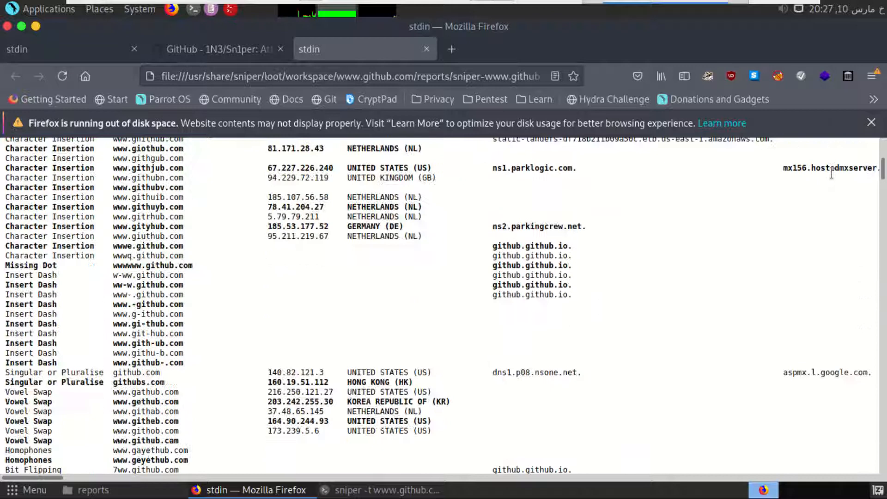
pyautogui.scroll(-3)
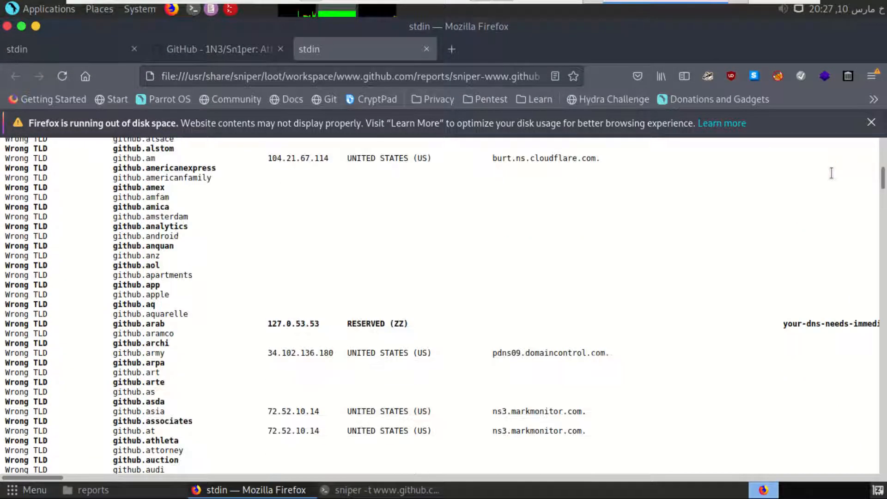